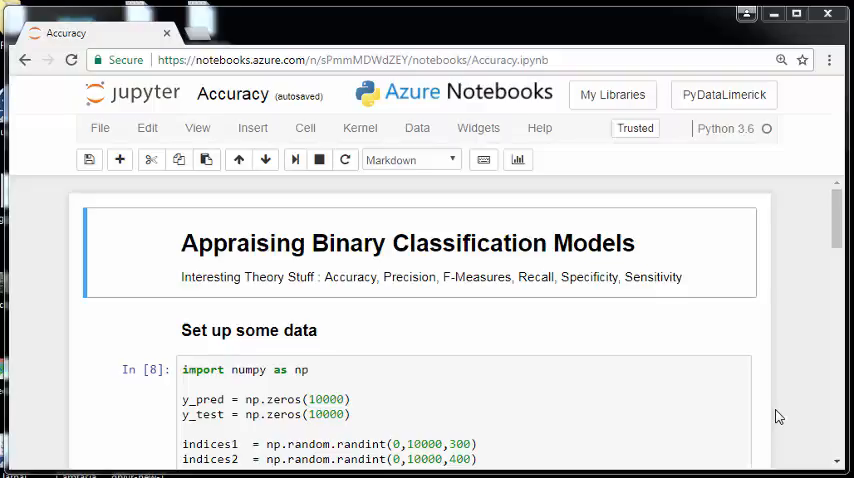
{"action": "mouse_move", "coordinate": [712, 342]}
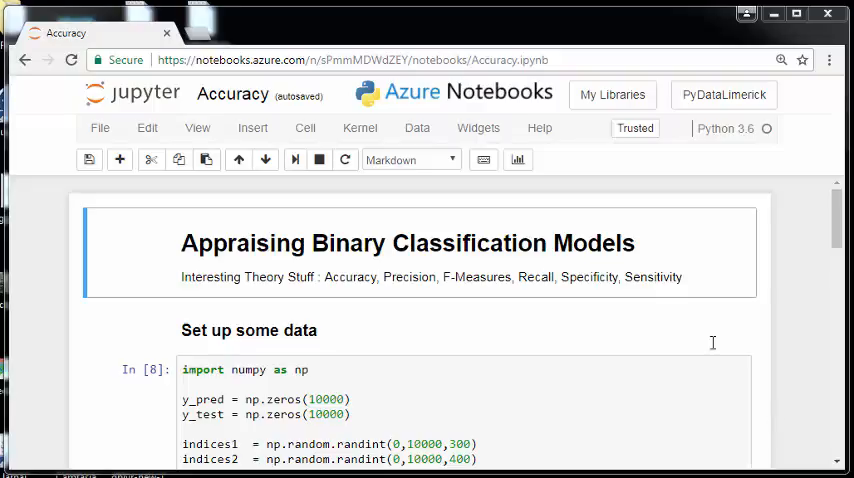
Step: Expose the title cell's raw markdown and rerun the numpy cell building y_pred and y_test
{"action": "double_click", "coordinate": [400, 250]}
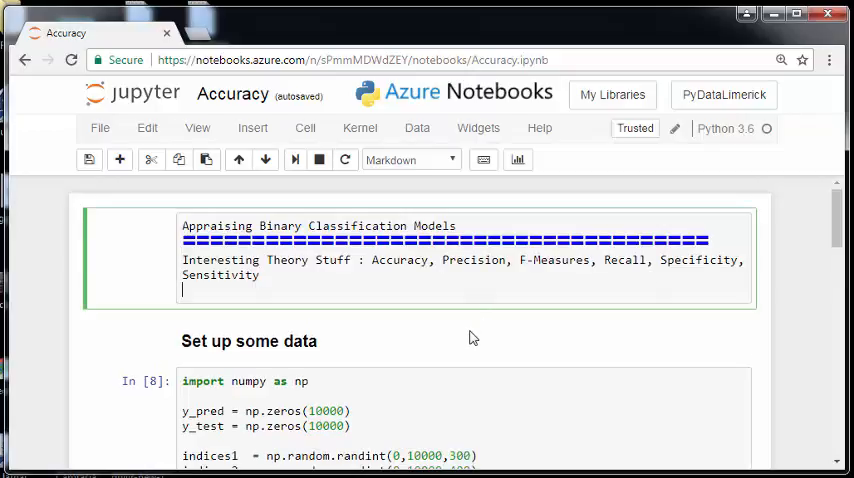
{"action": "left_click", "coordinate": [474, 392]}
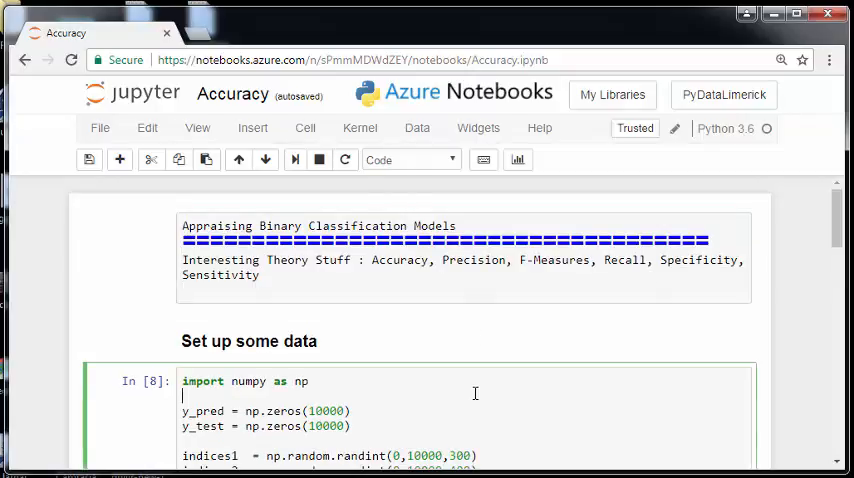
{"action": "mouse_move", "coordinate": [360, 128]}
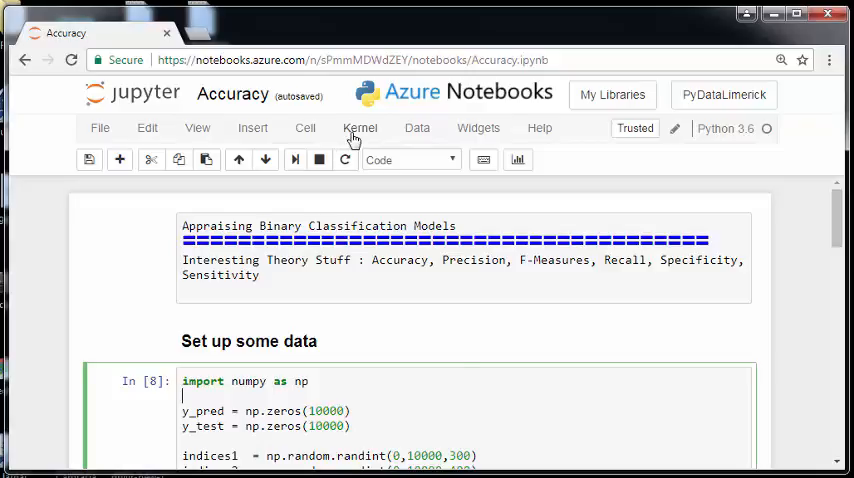
{"action": "left_click", "coordinate": [296, 160]}
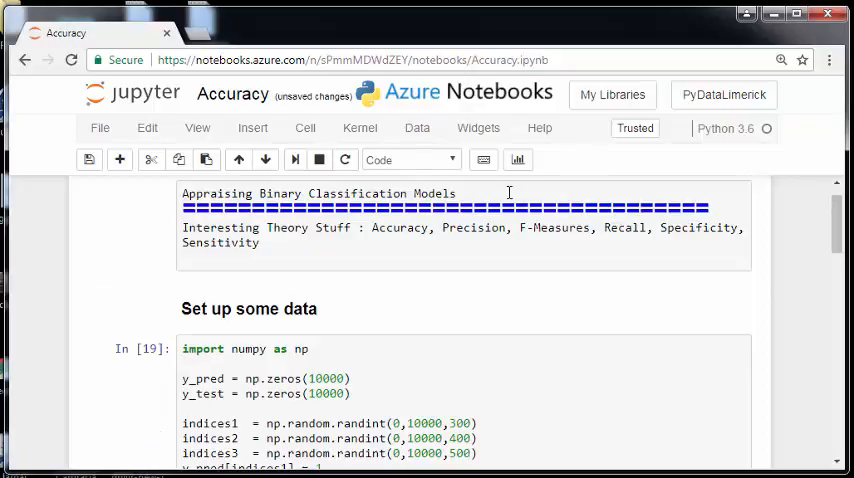
Step: Render the title markdown cell and move down to the setup cell with sums 863 and 774
{"action": "left_click", "coordinate": [300, 160]}
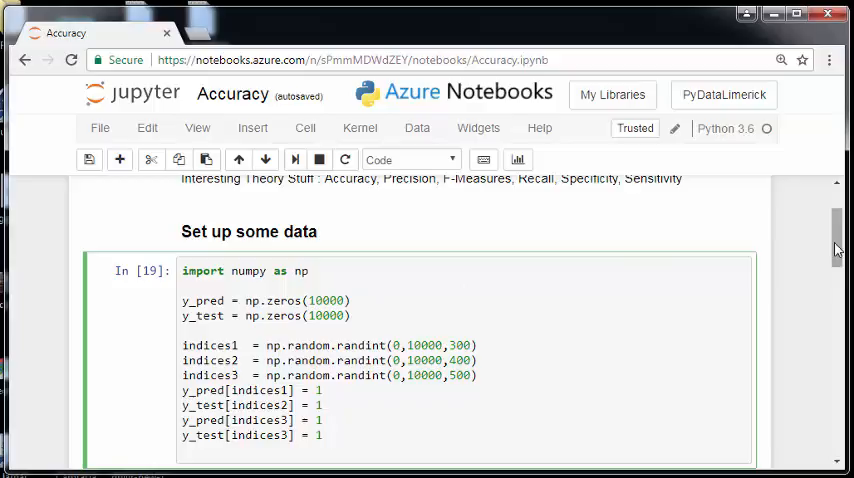
{"action": "scroll", "scroll_direction": "down", "scroll_amount": 3}
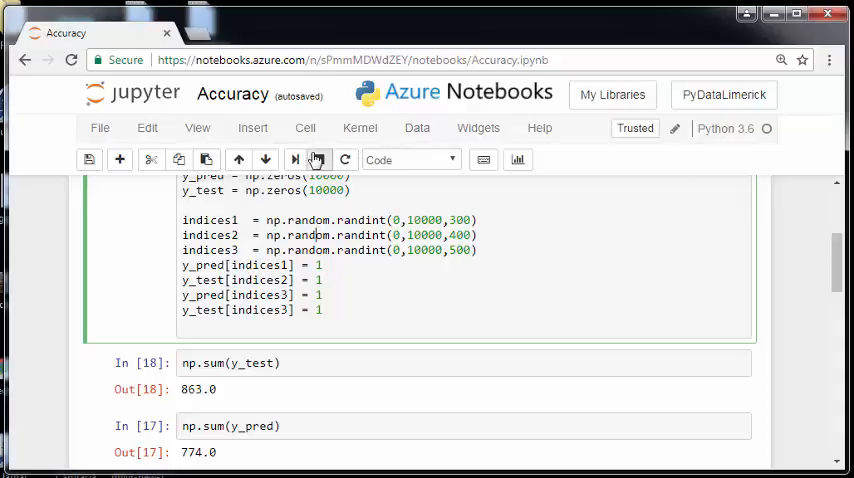
Step: Rerun the setup and np.sum cells so y_test totals 858.0 and y_pred 774.0
{"action": "left_click", "coordinate": [296, 160]}
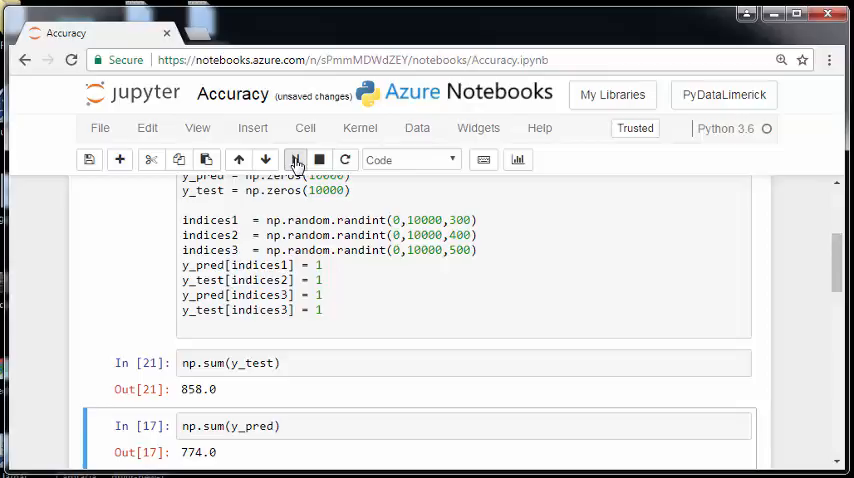
{"action": "scroll", "scroll_direction": "down", "scroll_amount": 3}
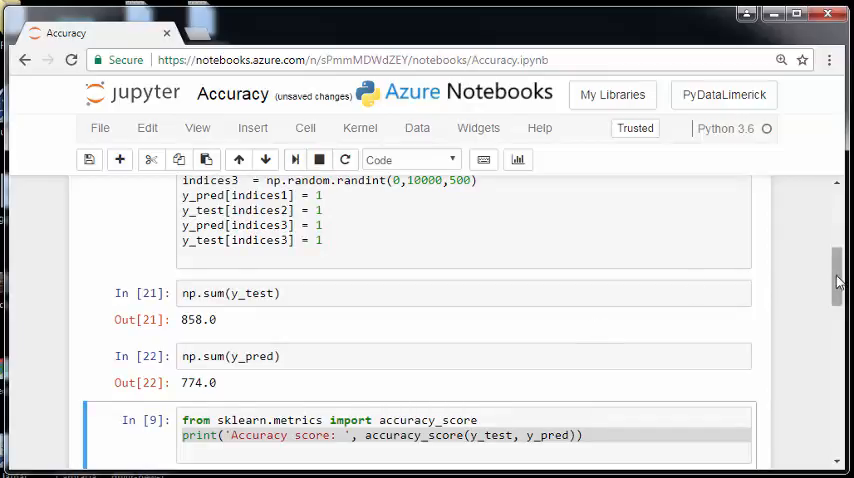
Step: Rerun the accuracy_score cell, now reporting 0.939, and review the surrounding outputs
{"action": "scroll", "scroll_direction": "down", "scroll_amount": 3}
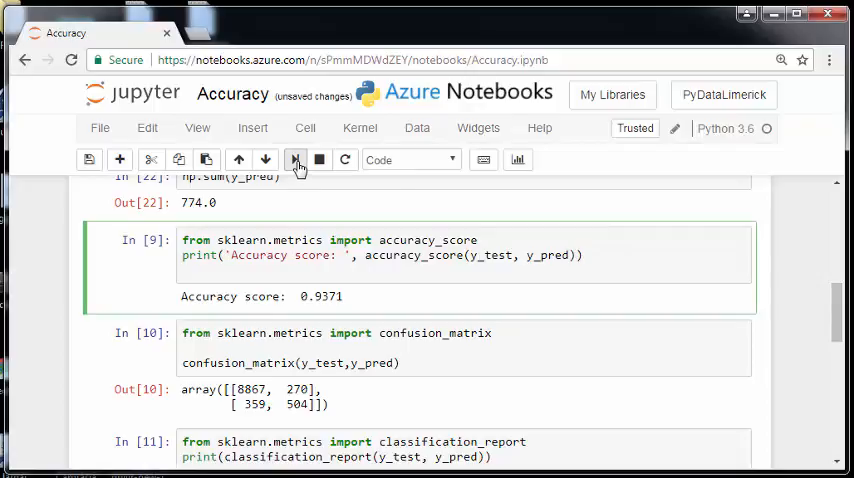
{"action": "left_click", "coordinate": [296, 160]}
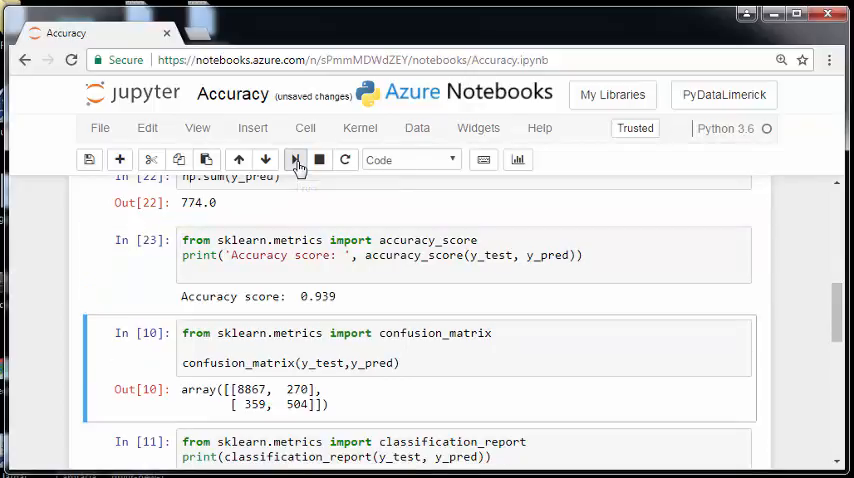
{"action": "mouse_move", "coordinate": [442, 304]}
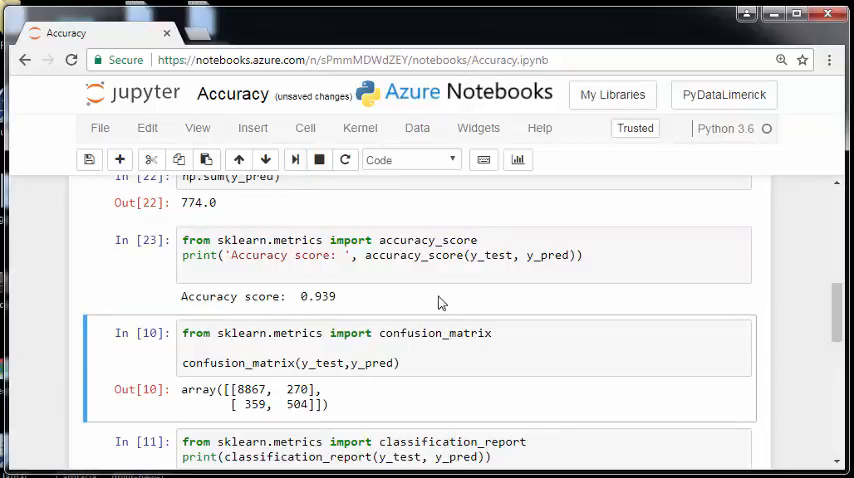
{"action": "mouse_move", "coordinate": [676, 316]}
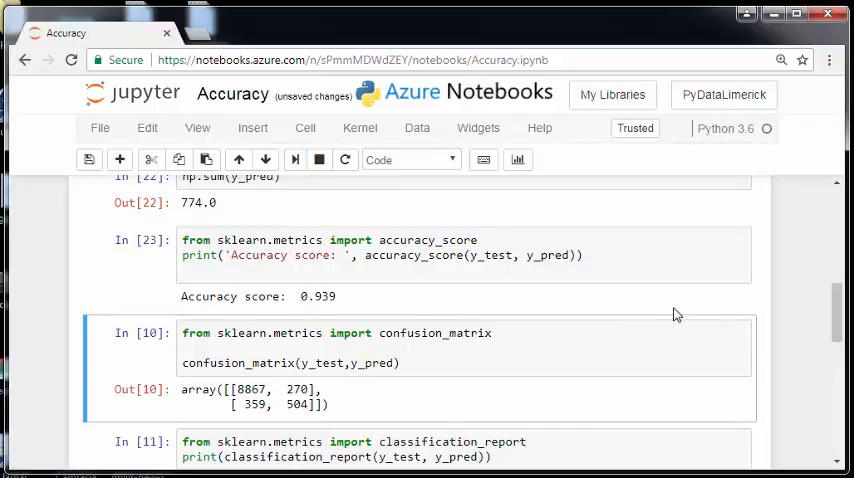
{"action": "scroll", "scroll_direction": "up", "scroll_amount": 3}
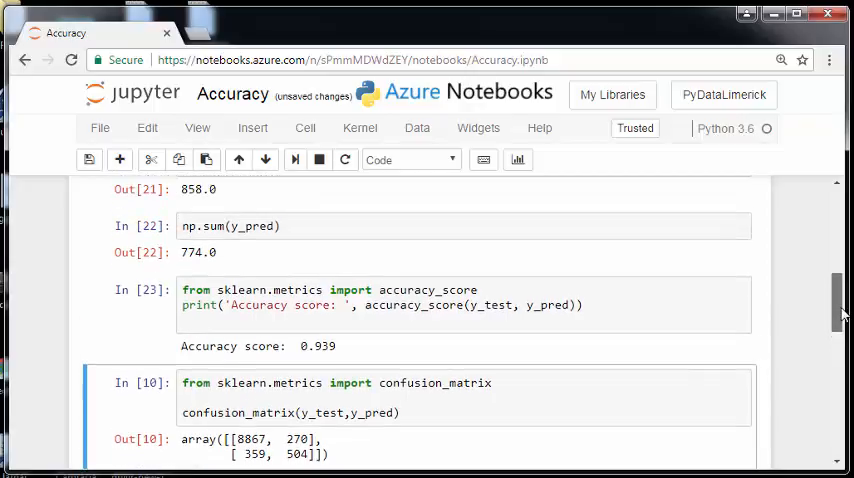
{"action": "scroll", "scroll_direction": "up", "scroll_amount": 3}
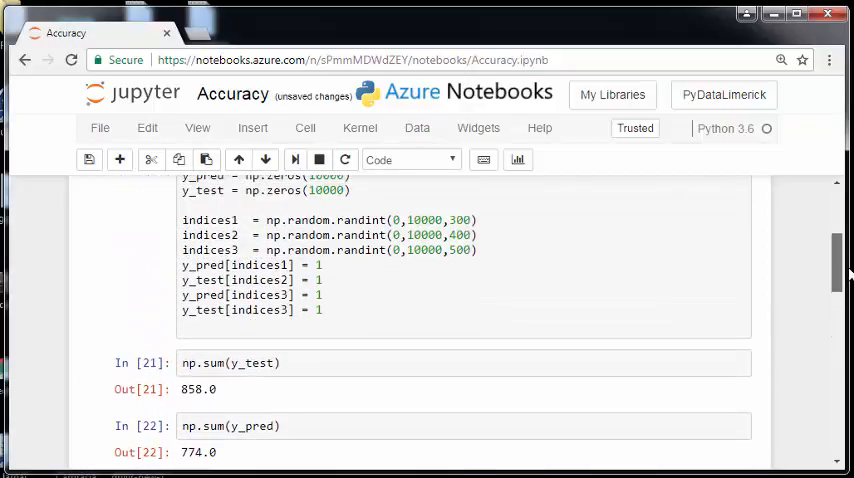
{"action": "scroll", "scroll_direction": "down", "scroll_amount": 3}
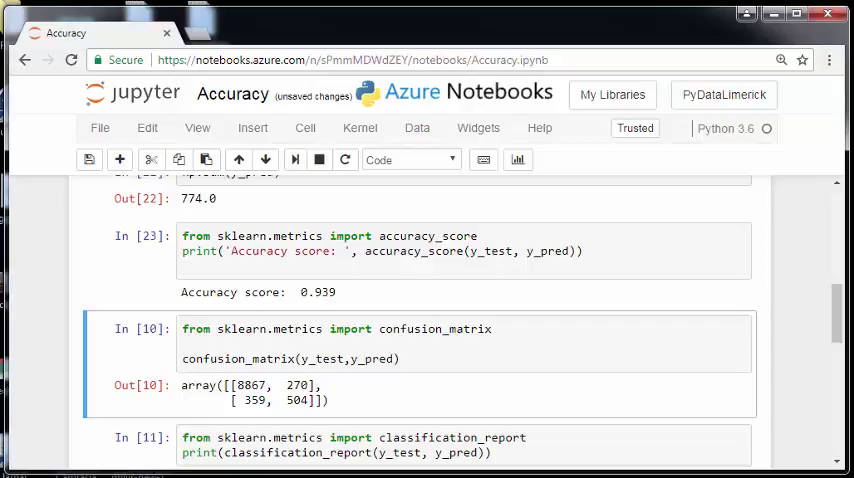
{"action": "mouse_move", "coordinate": [510, 140]}
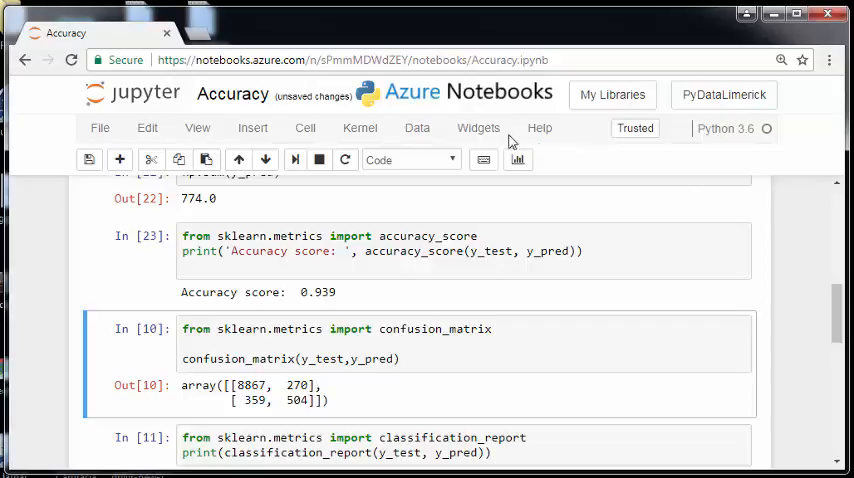
{"action": "mouse_move", "coordinate": [292, 160]}
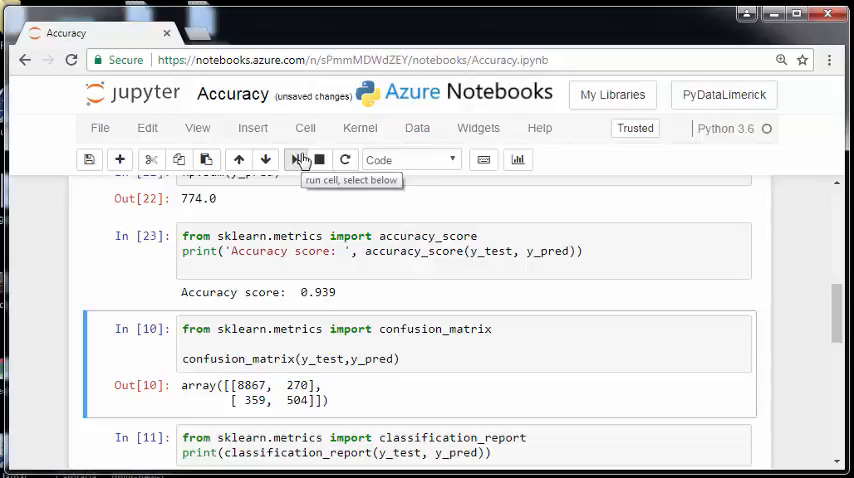
Step: Rerun the confusion_matrix cell to get [[8879, 263], [347, 511]] and highlight the 263 count
{"action": "left_click", "coordinate": [300, 160]}
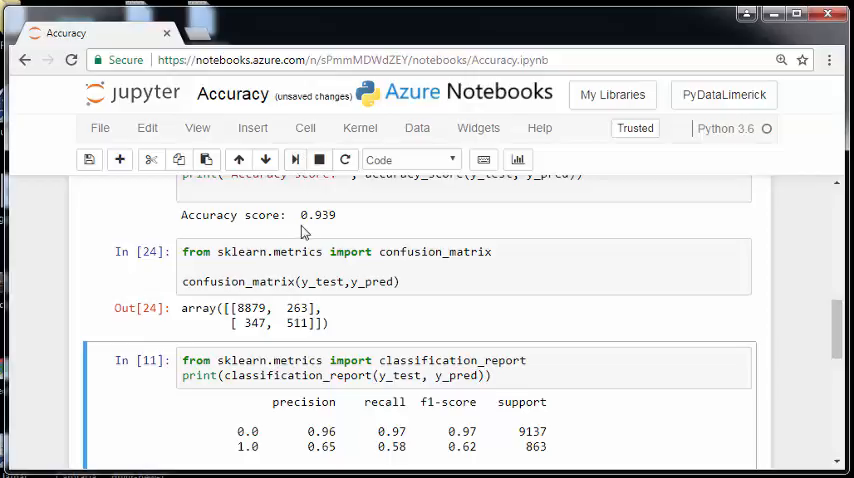
{"action": "double_click", "coordinate": [296, 308]}
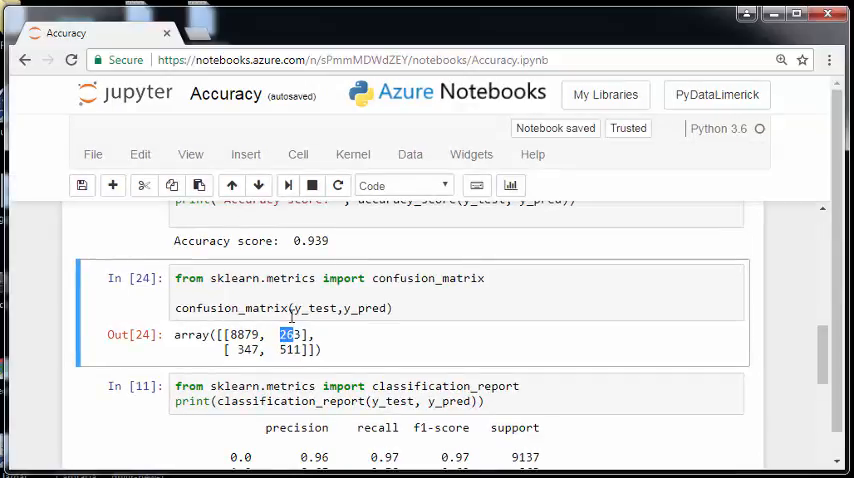
{"action": "scroll", "scroll_direction": "down", "scroll_amount": 3}
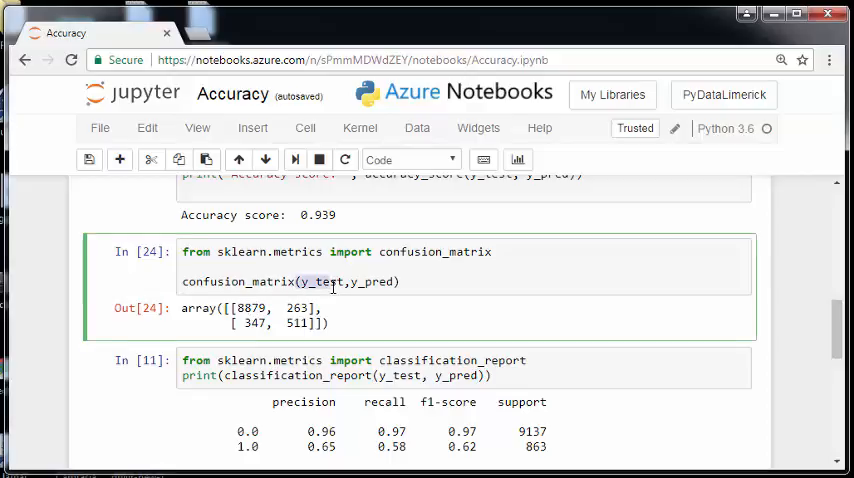
{"action": "double_click", "coordinate": [374, 280]}
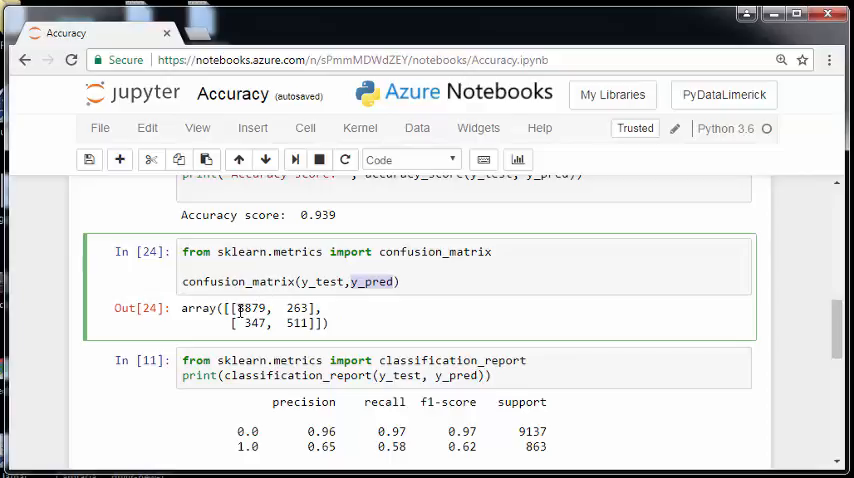
{"action": "double_click", "coordinate": [248, 308]}
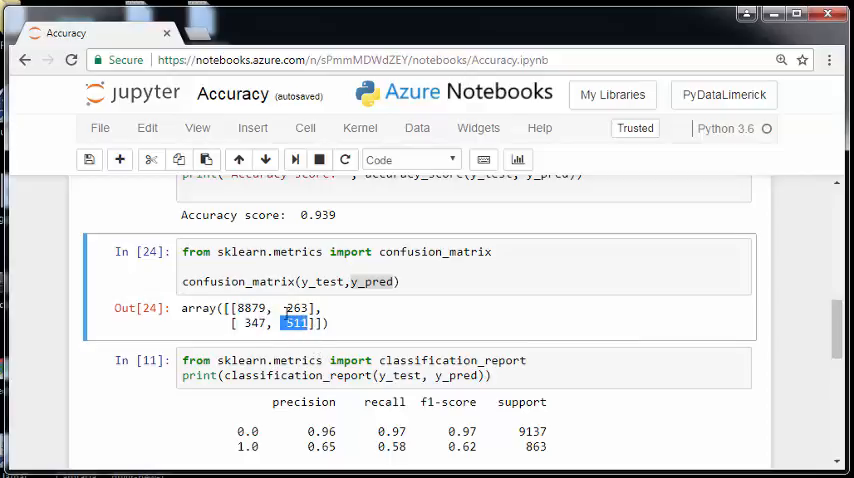
{"action": "double_click", "coordinate": [316, 216]}
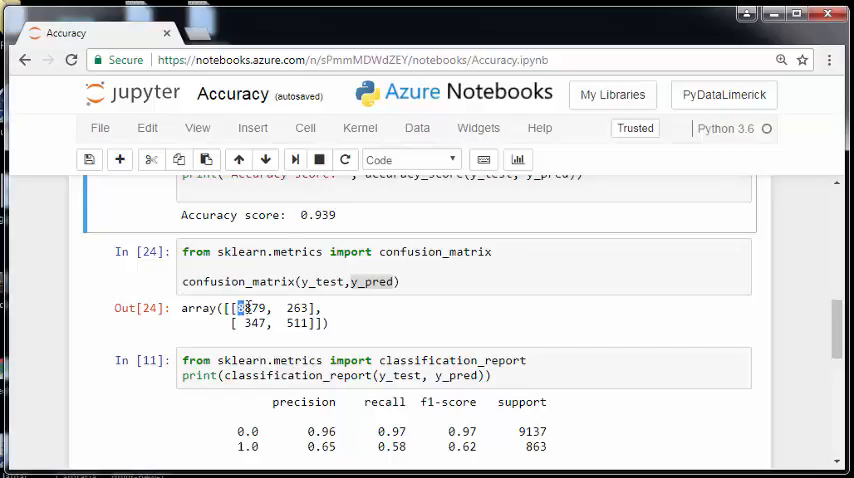
{"action": "double_click", "coordinate": [250, 308]}
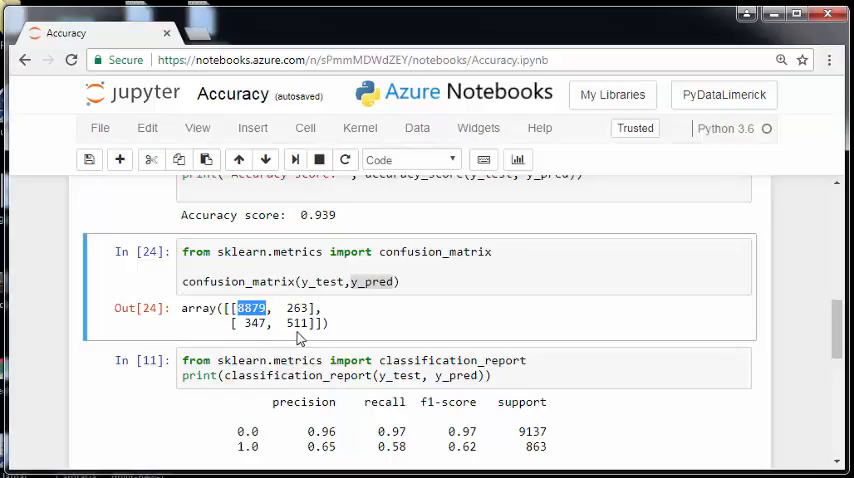
{"action": "double_click", "coordinate": [298, 322]}
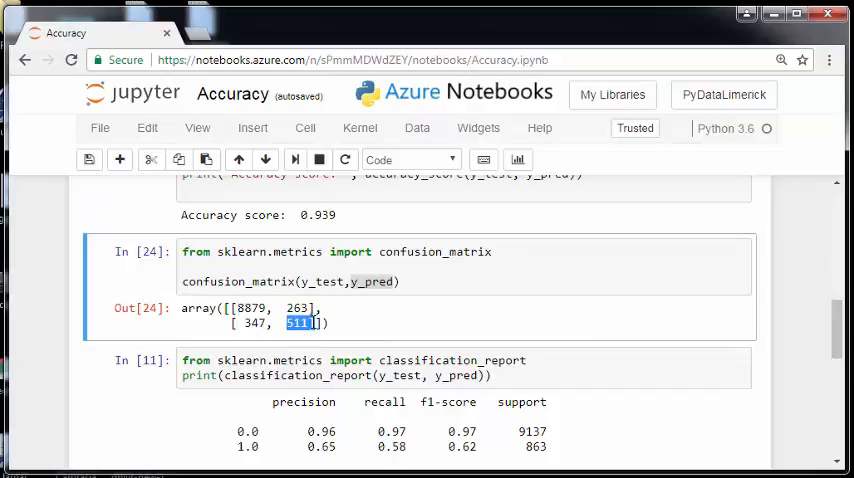
{"action": "mouse_move", "coordinate": [316, 340]}
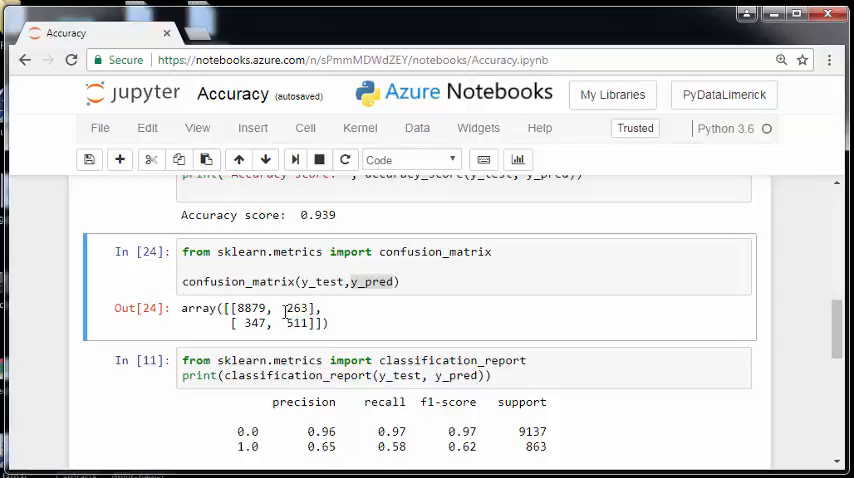
{"action": "double_click", "coordinate": [296, 308]}
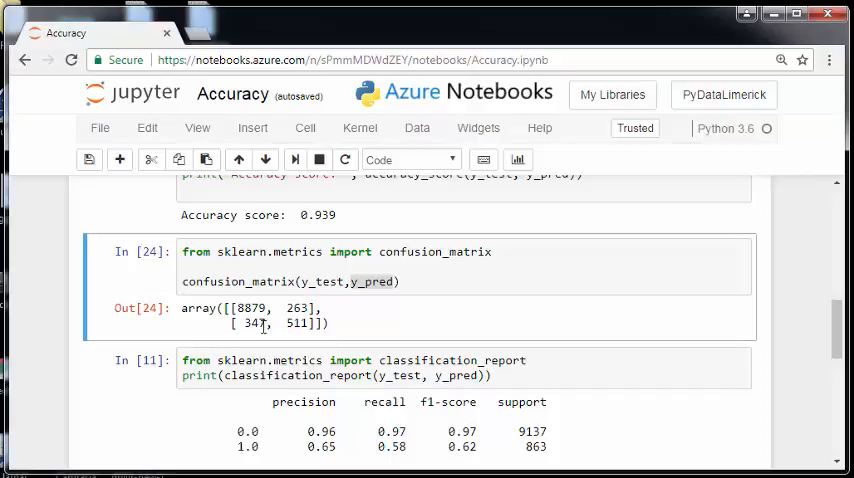
{"action": "double_click", "coordinate": [252, 324]}
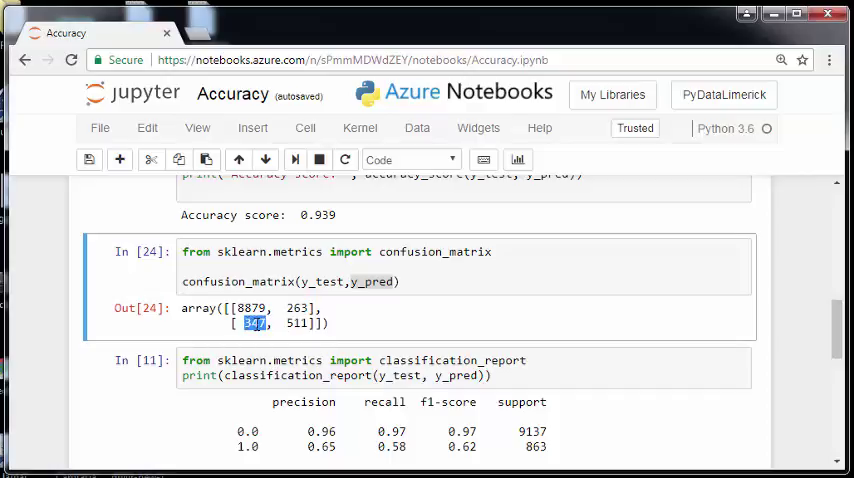
{"action": "mouse_move", "coordinate": [316, 344]}
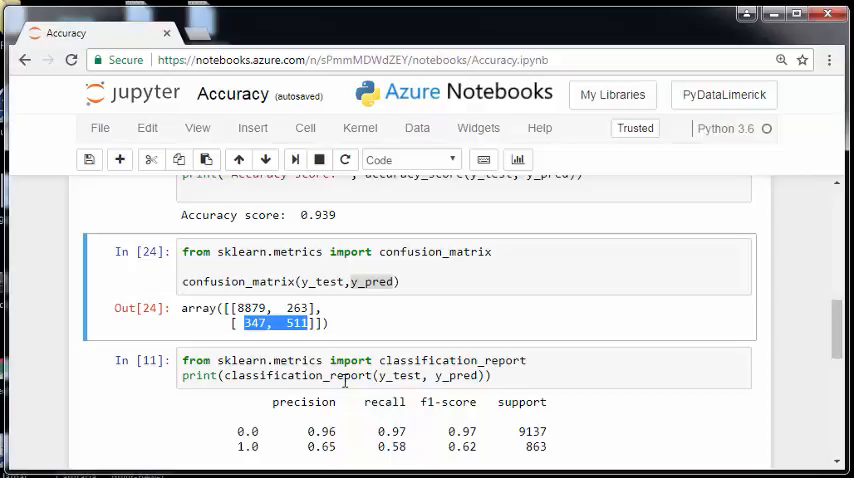
{"action": "mouse_move", "coordinate": [338, 318]}
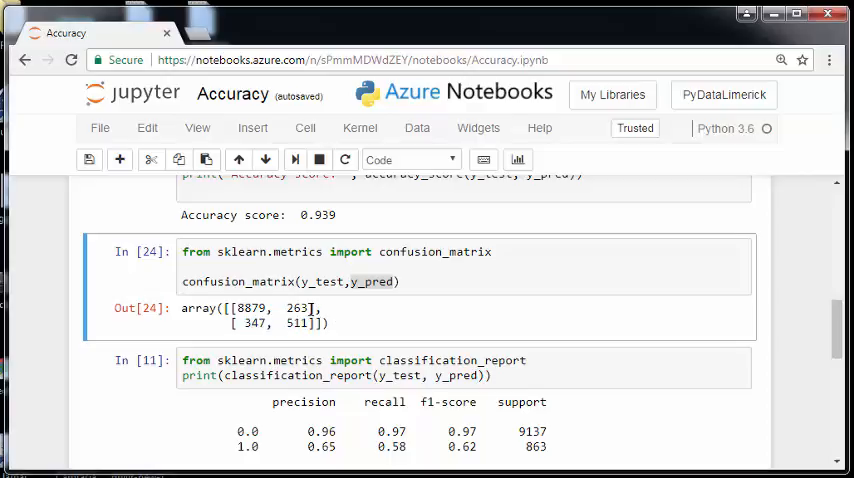
{"action": "double_click", "coordinate": [296, 308]}
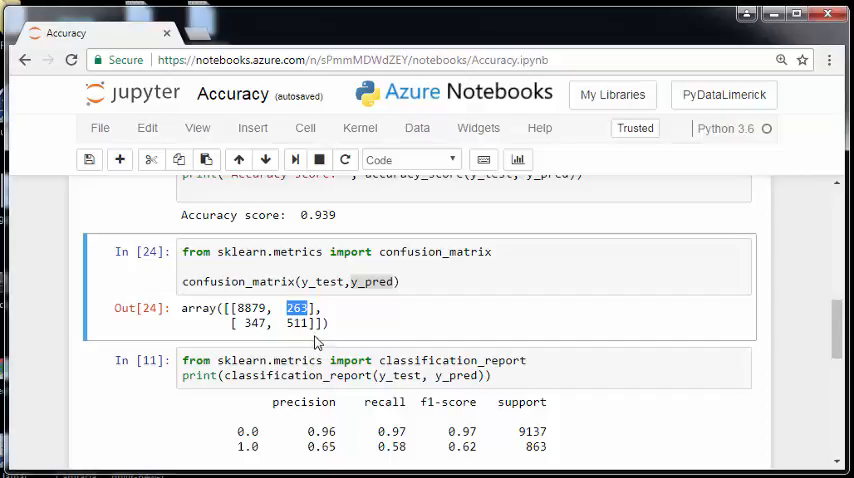
{"action": "double_click", "coordinate": [296, 322]}
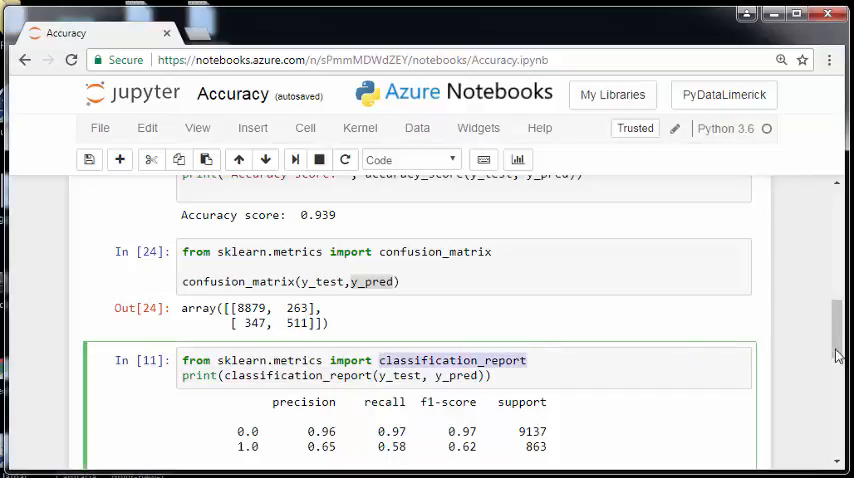
{"action": "scroll", "scroll_direction": "down", "scroll_amount": 3}
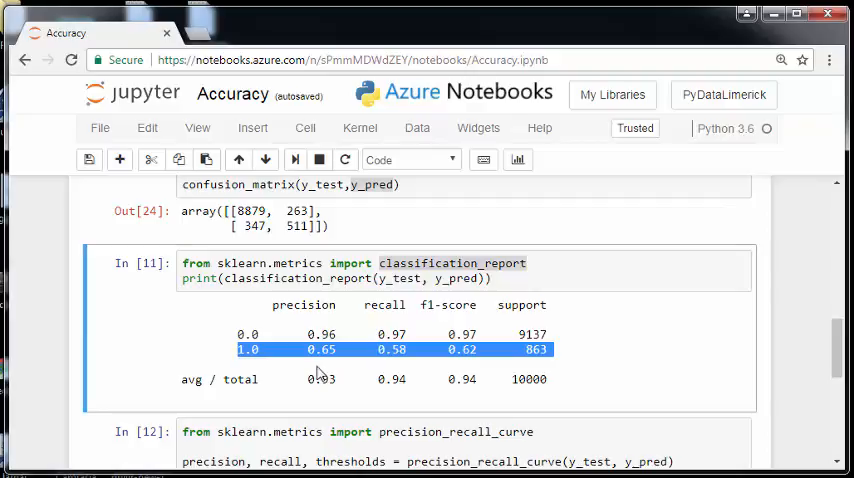
{"action": "mouse_move", "coordinate": [322, 374]}
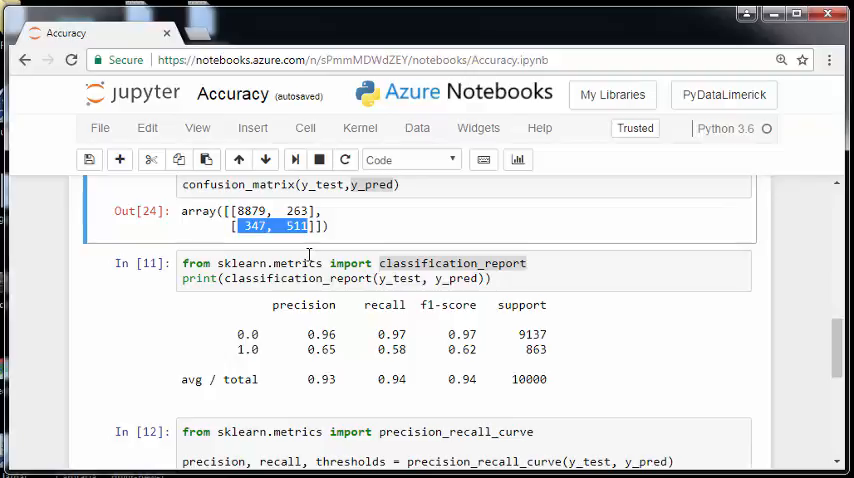
{"action": "mouse_move", "coordinate": [376, 350]}
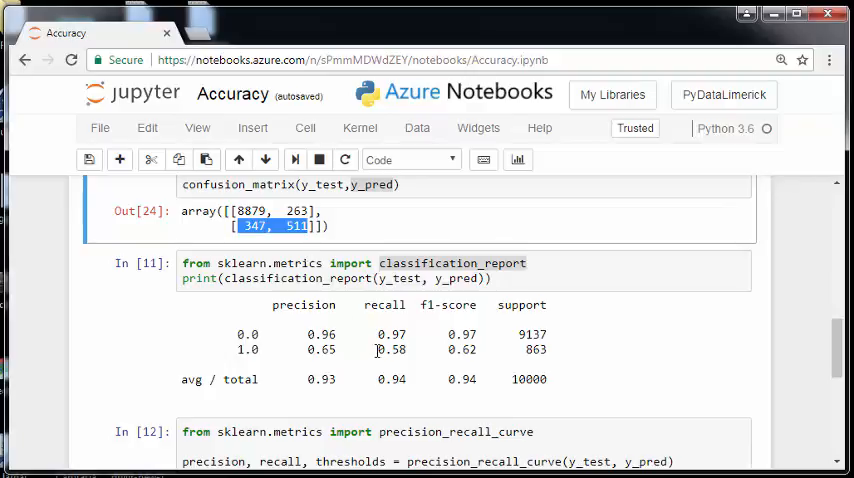
{"action": "double_click", "coordinate": [392, 348]}
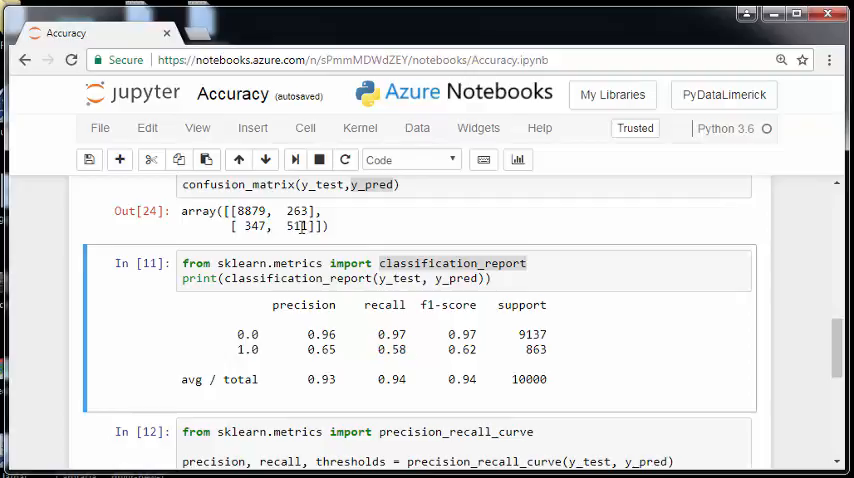
{"action": "double_click", "coordinate": [296, 224]}
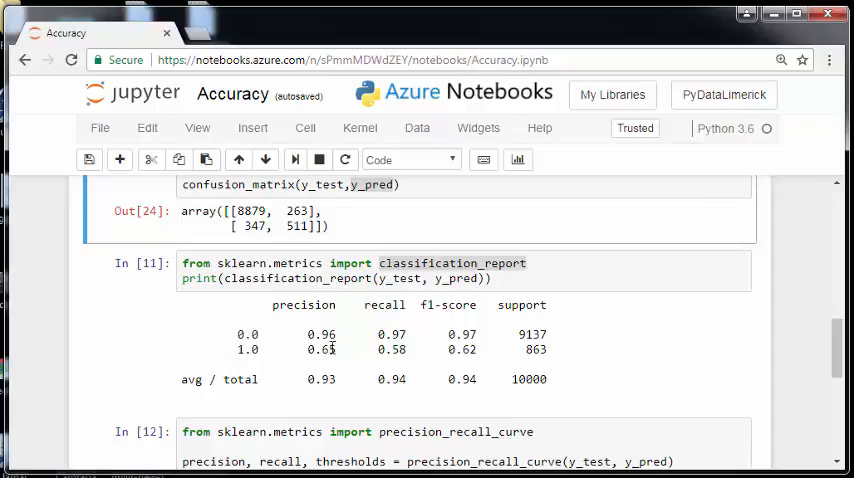
{"action": "double_click", "coordinate": [320, 348]}
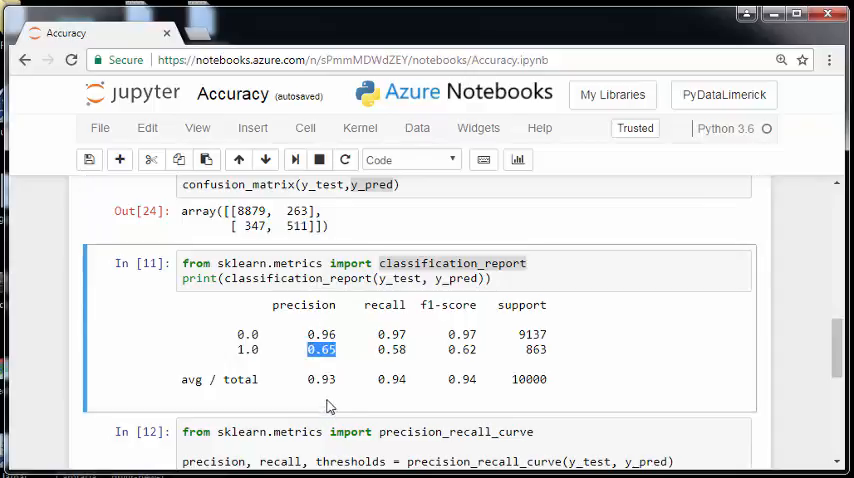
{"action": "left_click_drag", "start_coordinate": [320, 348], "coordinate": [398, 348]}
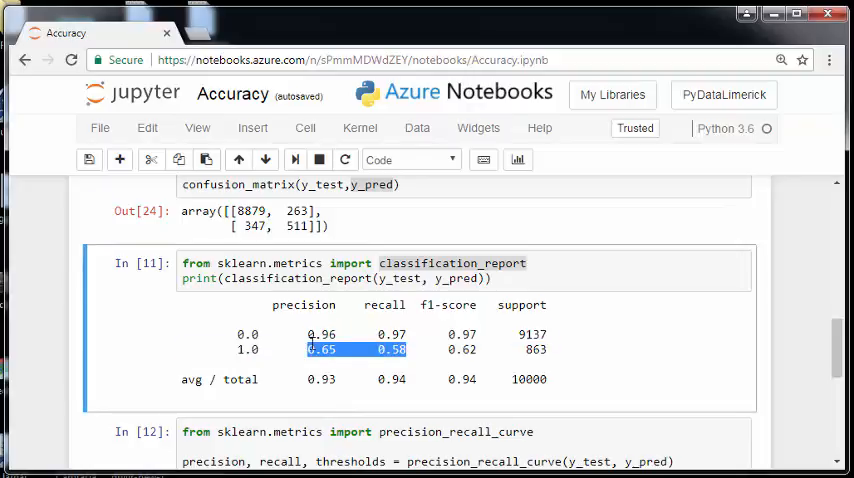
{"action": "mouse_move", "coordinate": [336, 404]}
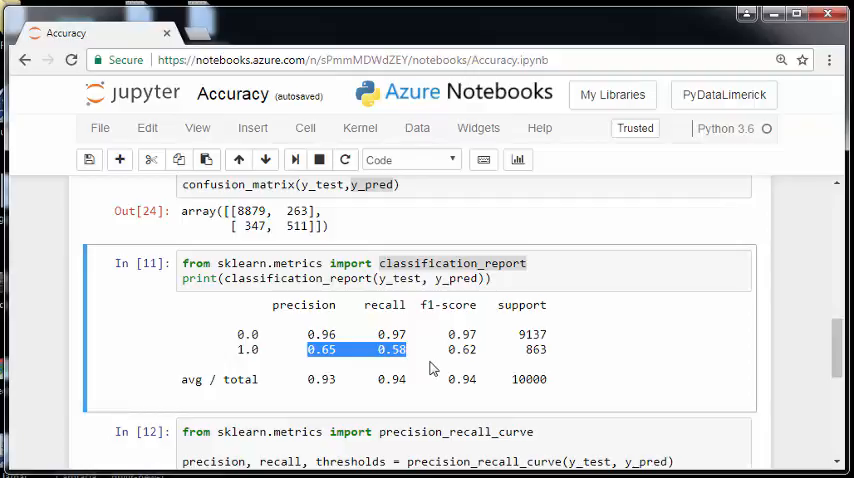
{"action": "left_click", "coordinate": [428, 364]}
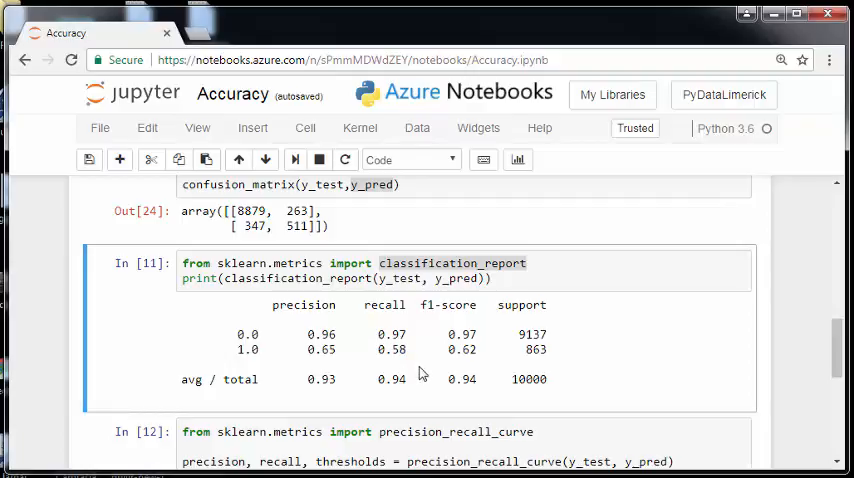
{"action": "left_click_drag", "start_coordinate": [308, 348], "coordinate": [412, 348]}
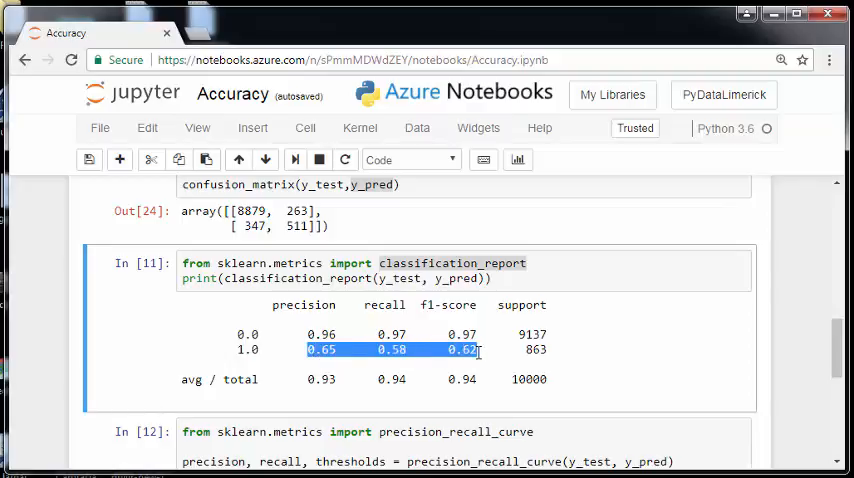
{"action": "mouse_move", "coordinate": [804, 372]}
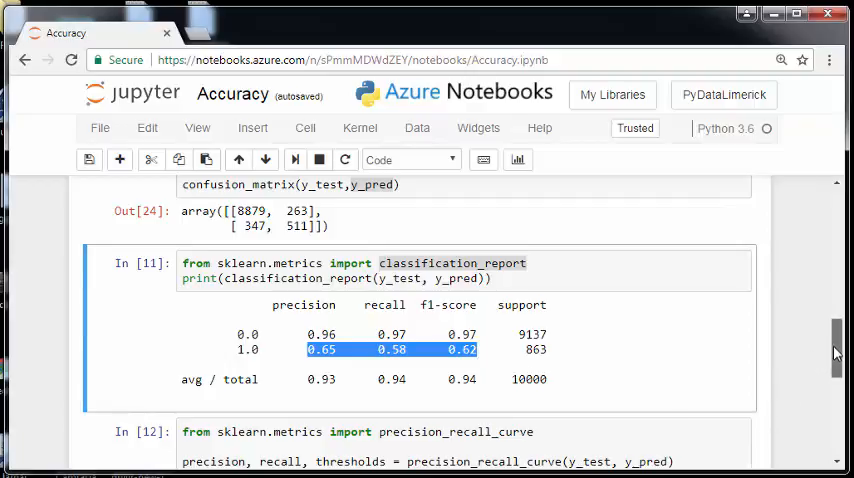
{"action": "scroll", "scroll_direction": "down", "scroll_amount": 3}
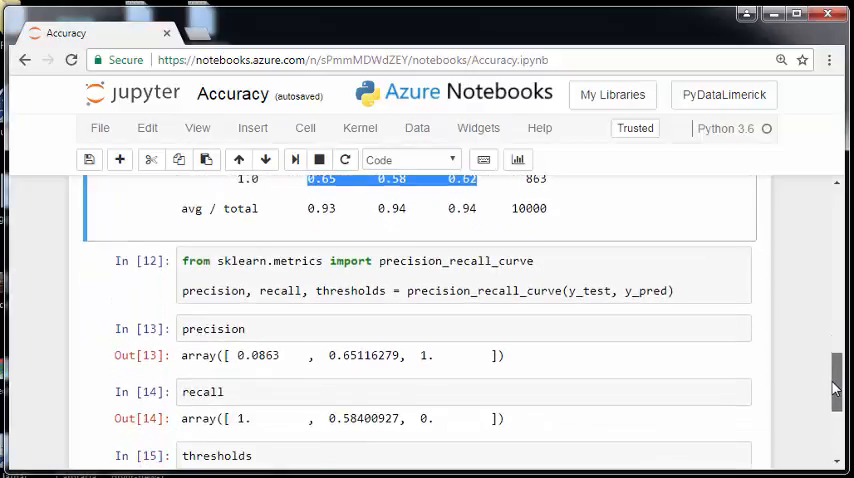
{"action": "scroll", "scroll_direction": "down", "scroll_amount": 3}
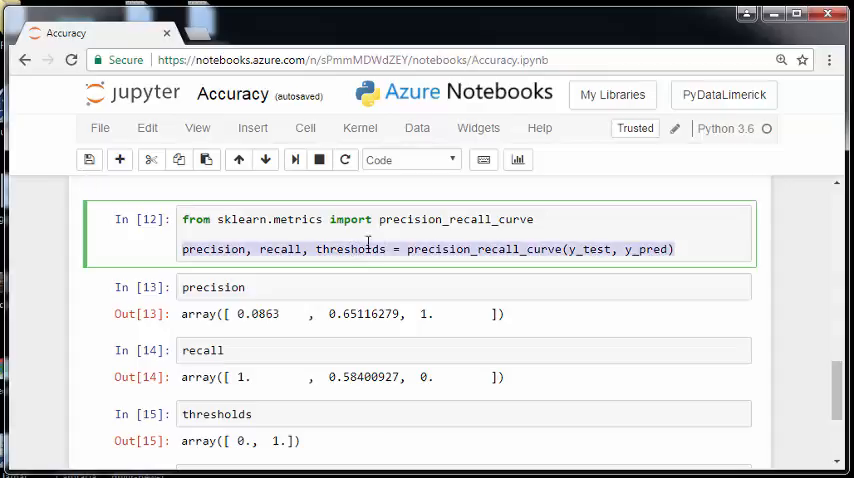
{"action": "mouse_move", "coordinate": [664, 348]}
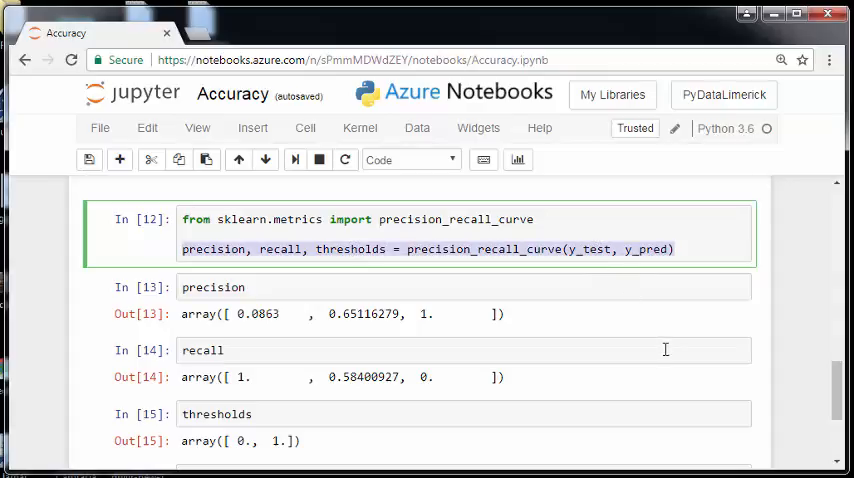
{"action": "mouse_move", "coordinate": [740, 364]}
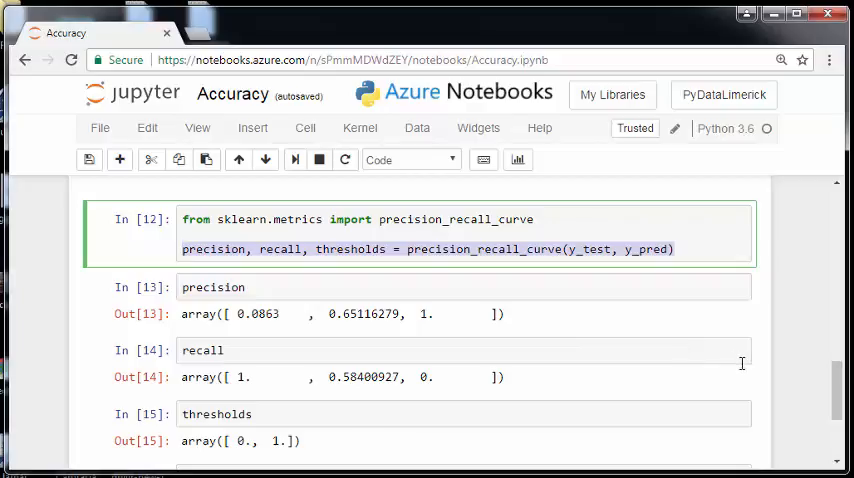
{"action": "mouse_move", "coordinate": [826, 384]}
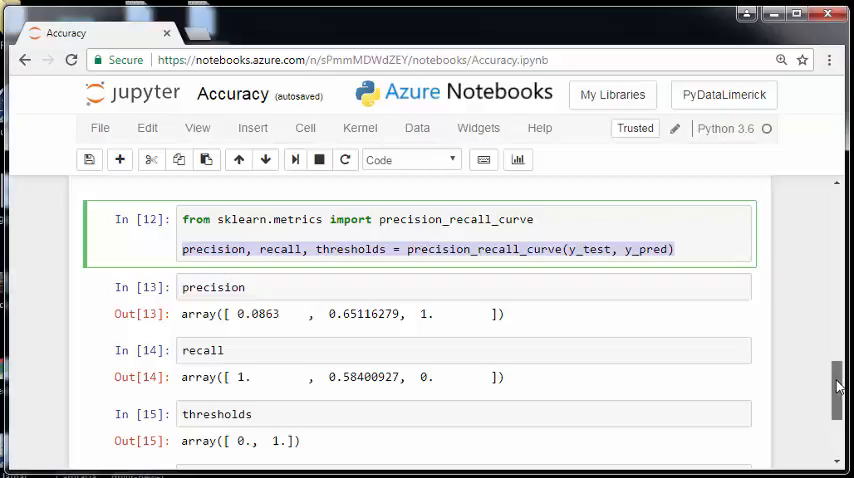
{"action": "scroll", "scroll_direction": "down", "scroll_amount": 3}
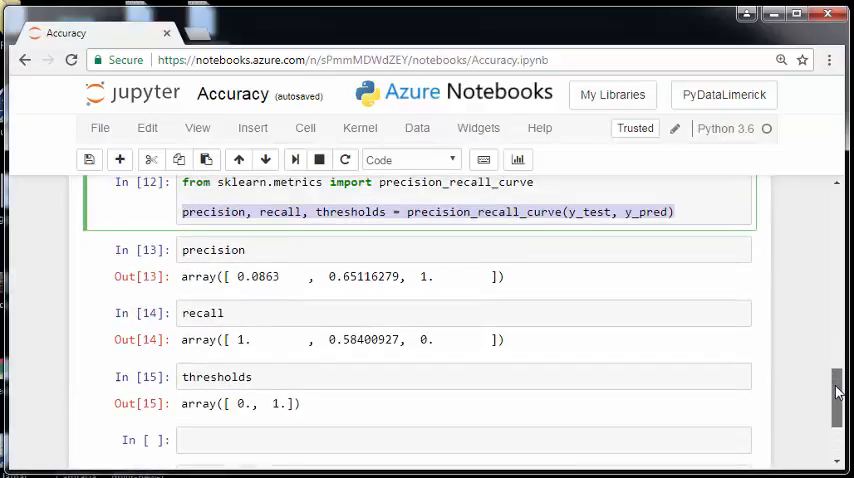
{"action": "scroll", "scroll_direction": "up", "scroll_amount": 3}
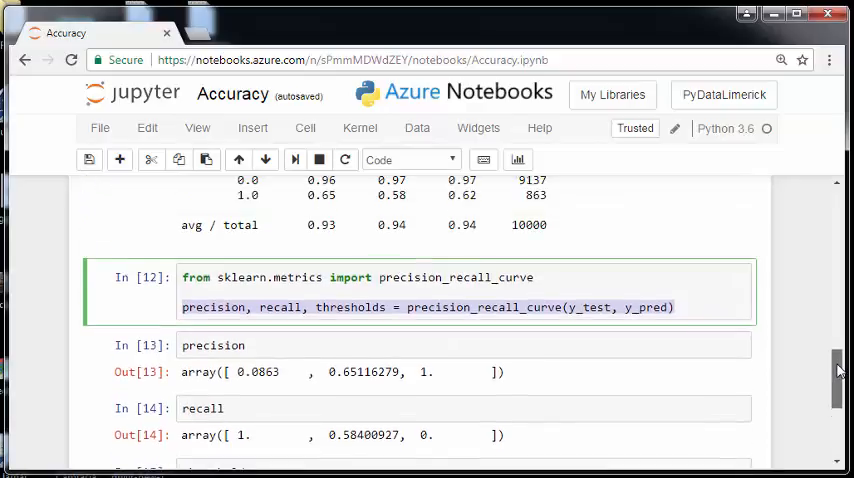
{"action": "scroll", "scroll_direction": "up", "scroll_amount": 3}
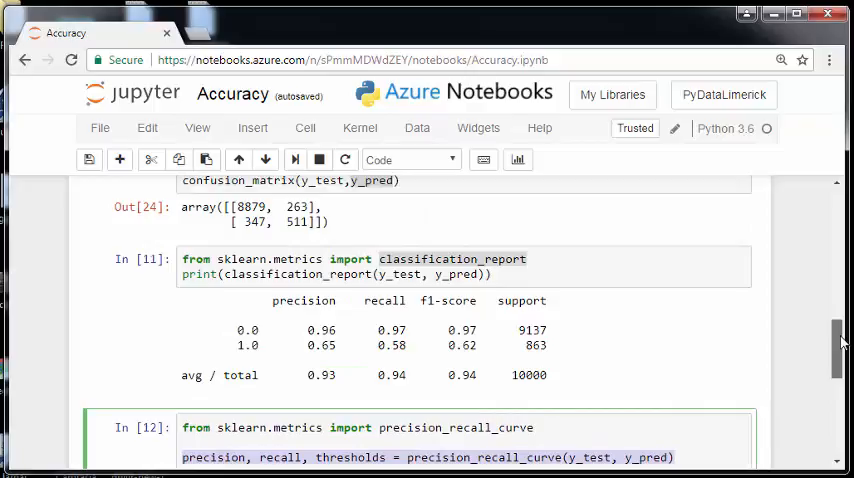